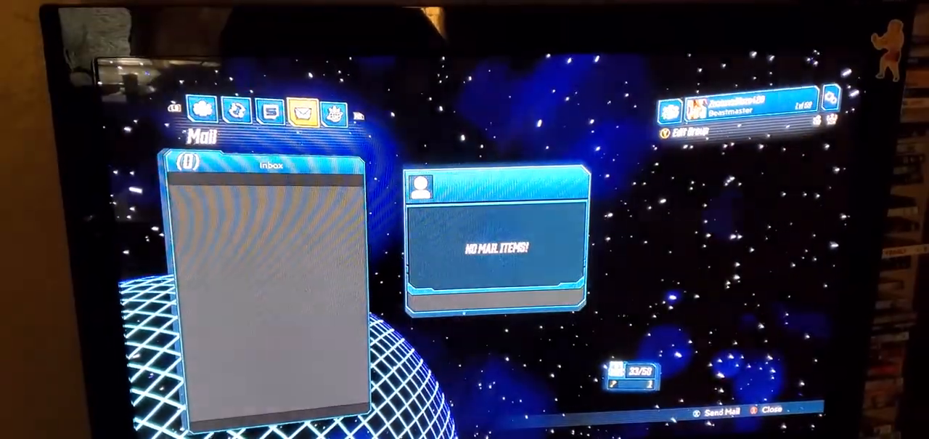
Step: View the Mail inbox and read Moxxi's 'Thanks for the tip' note with its attached Maliwan gun
click(365, 100)
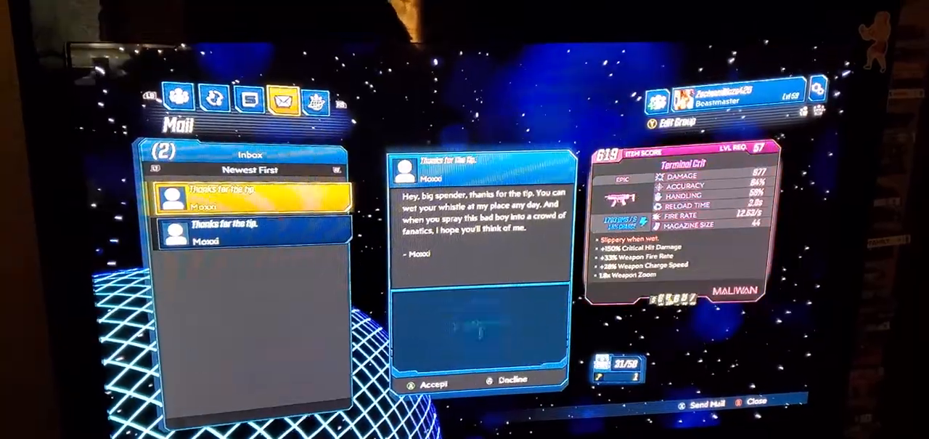
Step: Close the ECHO menu and return to gameplay at Marcus's shop aboard the ship
click(317, 101)
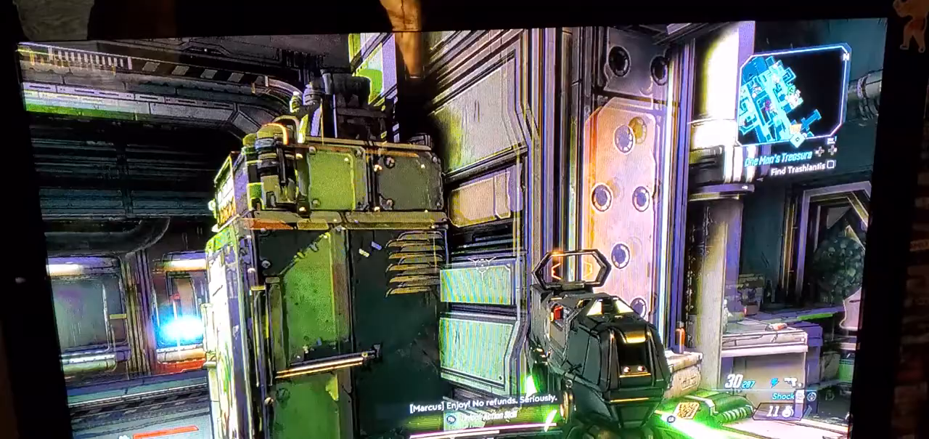
Step: Check the 16 Maliwan and Moxxi reward mails, then move to the ECHOcast settings page
key(Escape)
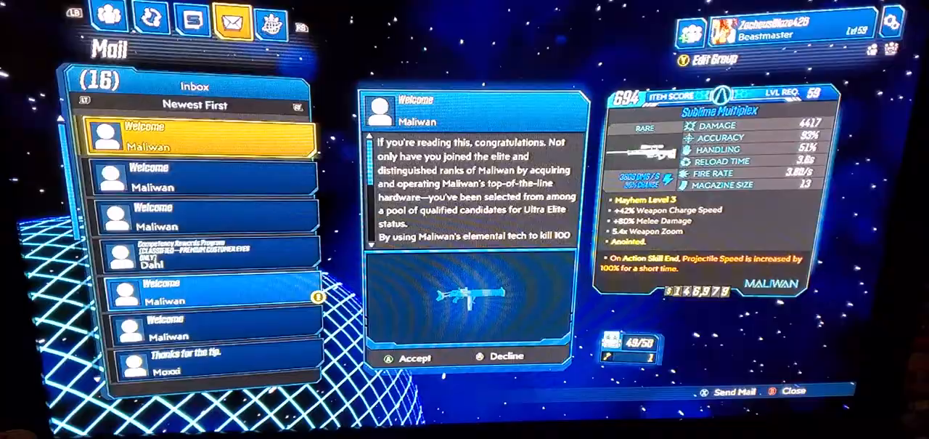
click(273, 21)
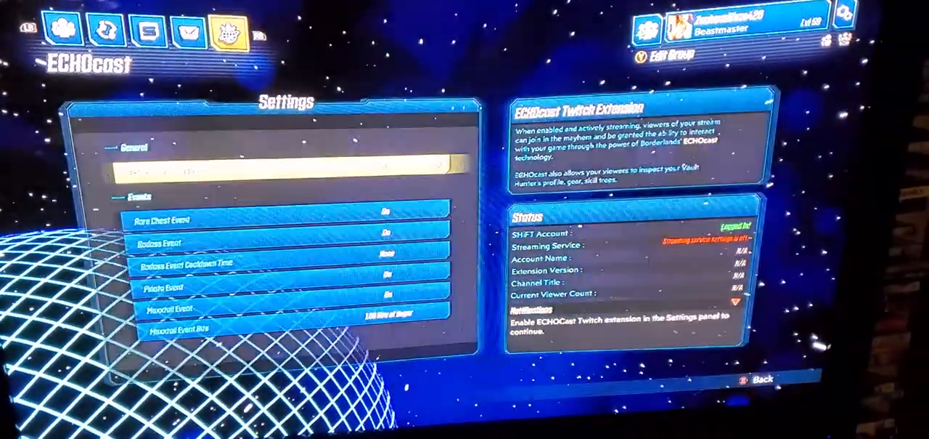